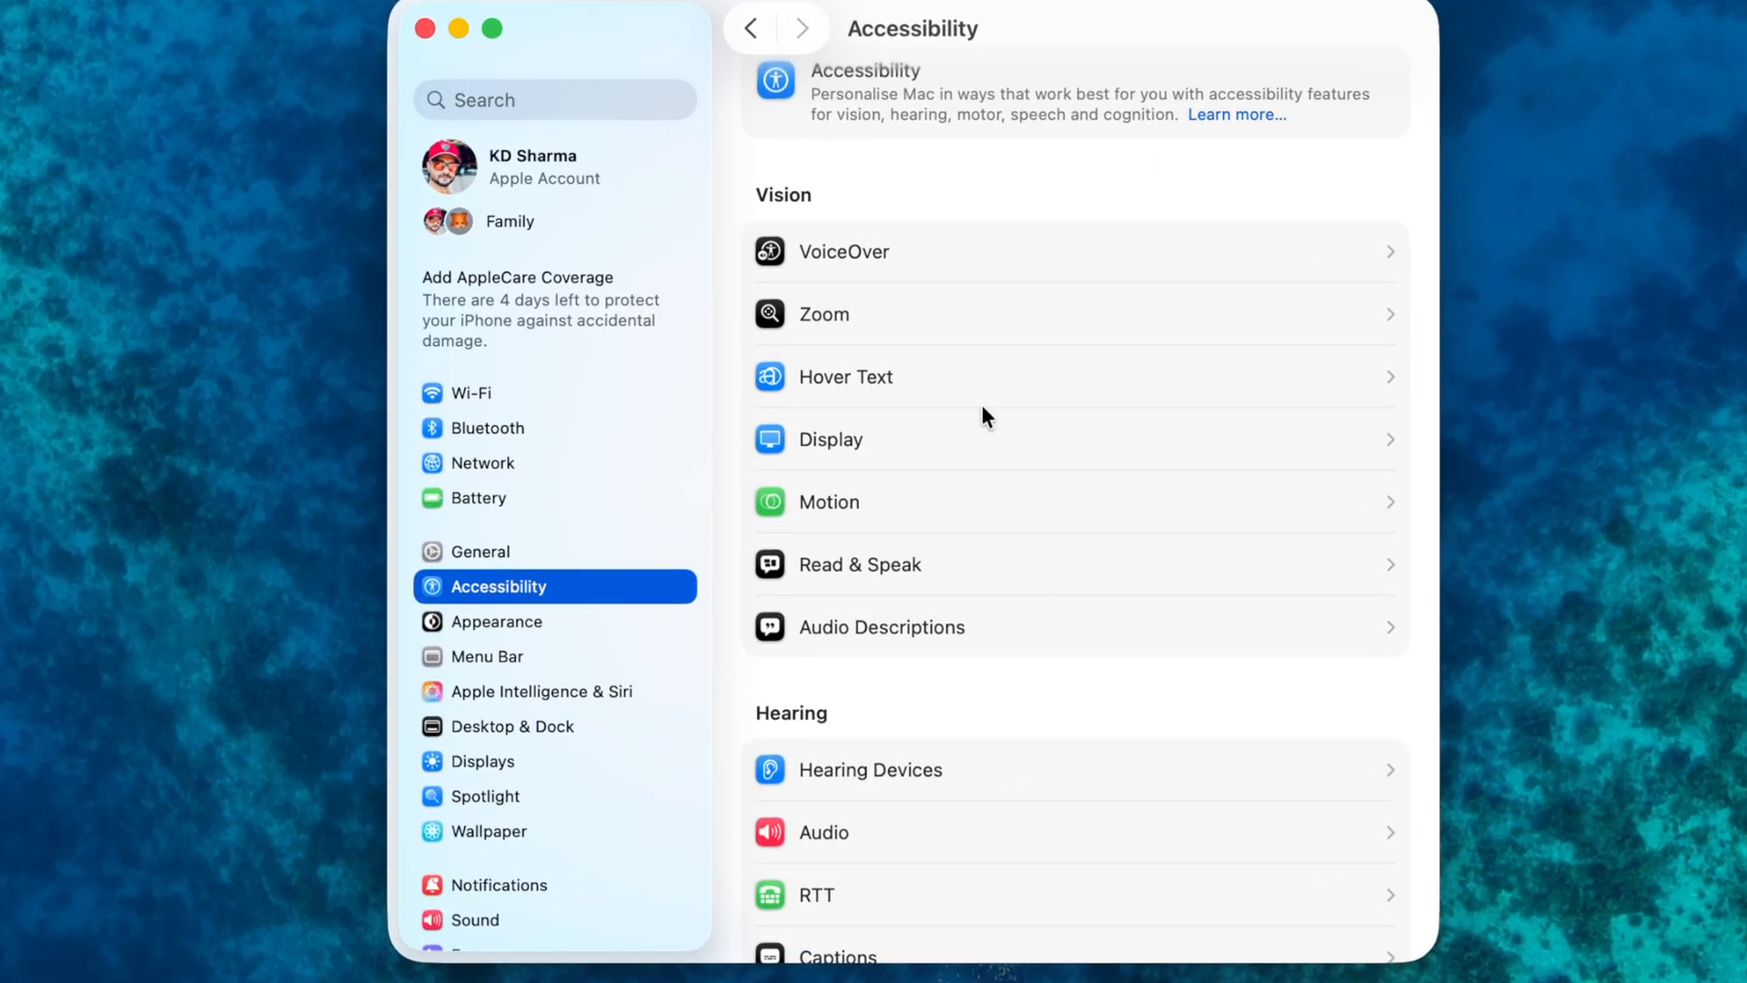
Enable 'Use scroll gesture with modifier keys to zoom' in Accessibility Zoom, with Control as modifier
{"action": "left_click", "coordinate": [823, 313]}
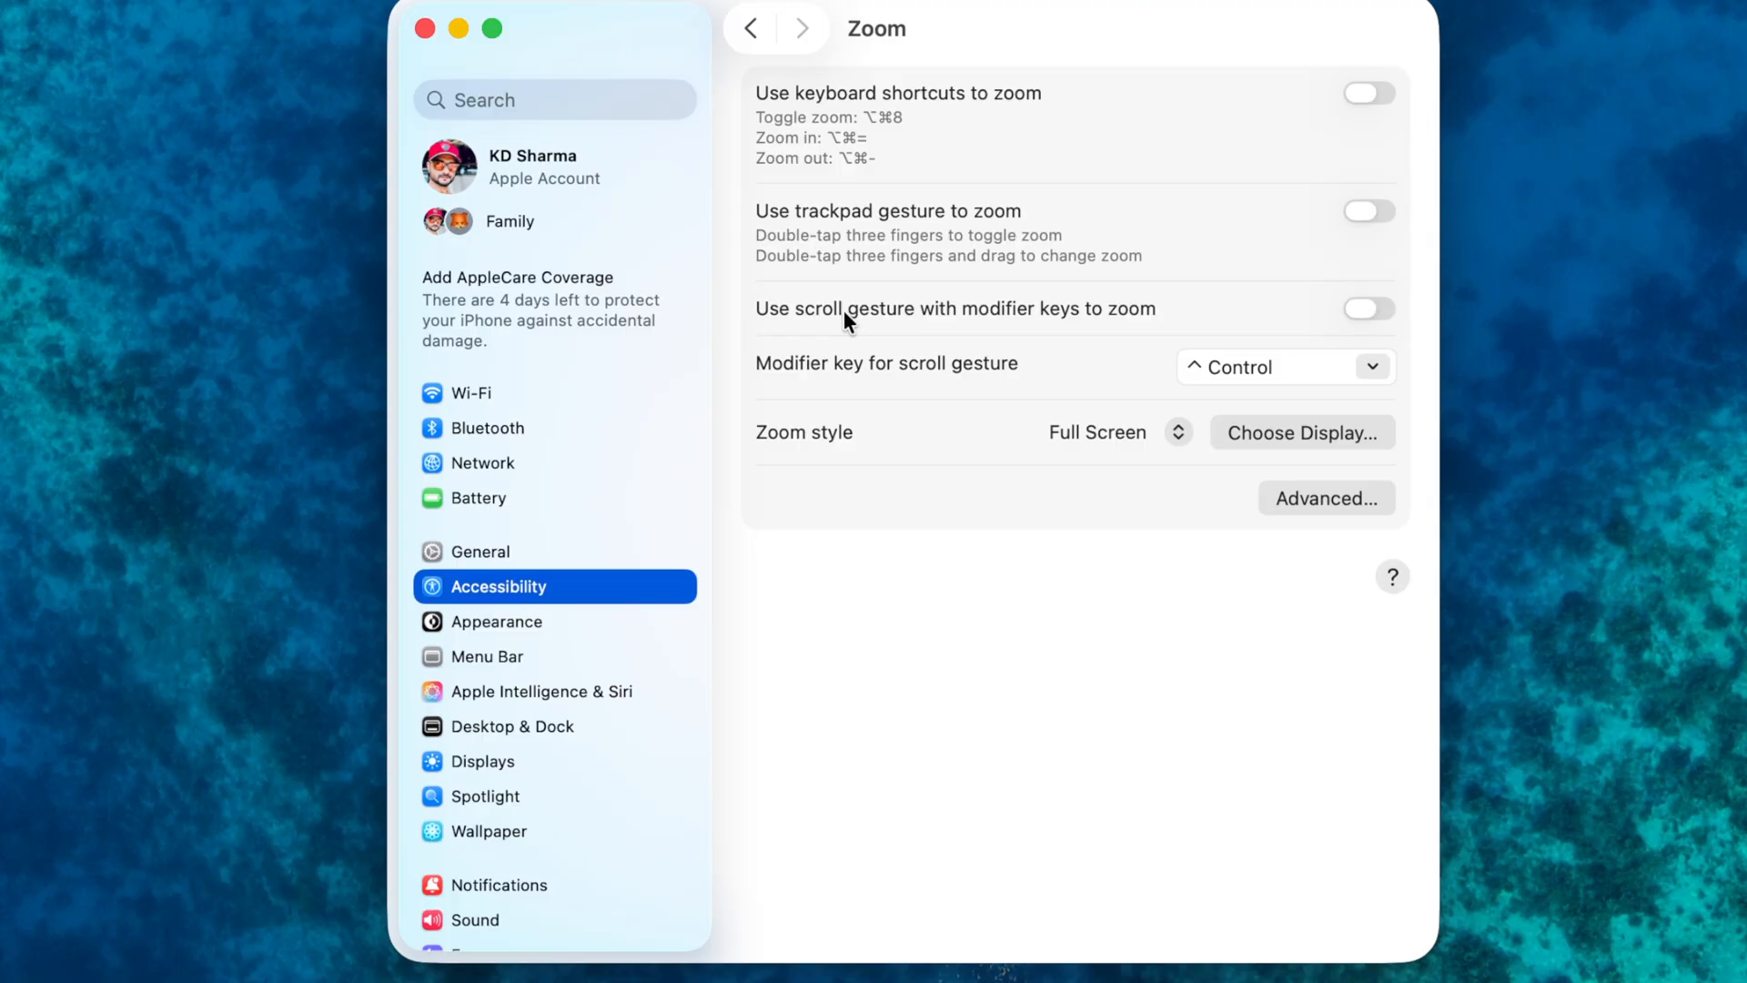
{"action": "mouse_move", "coordinate": [788, 327]}
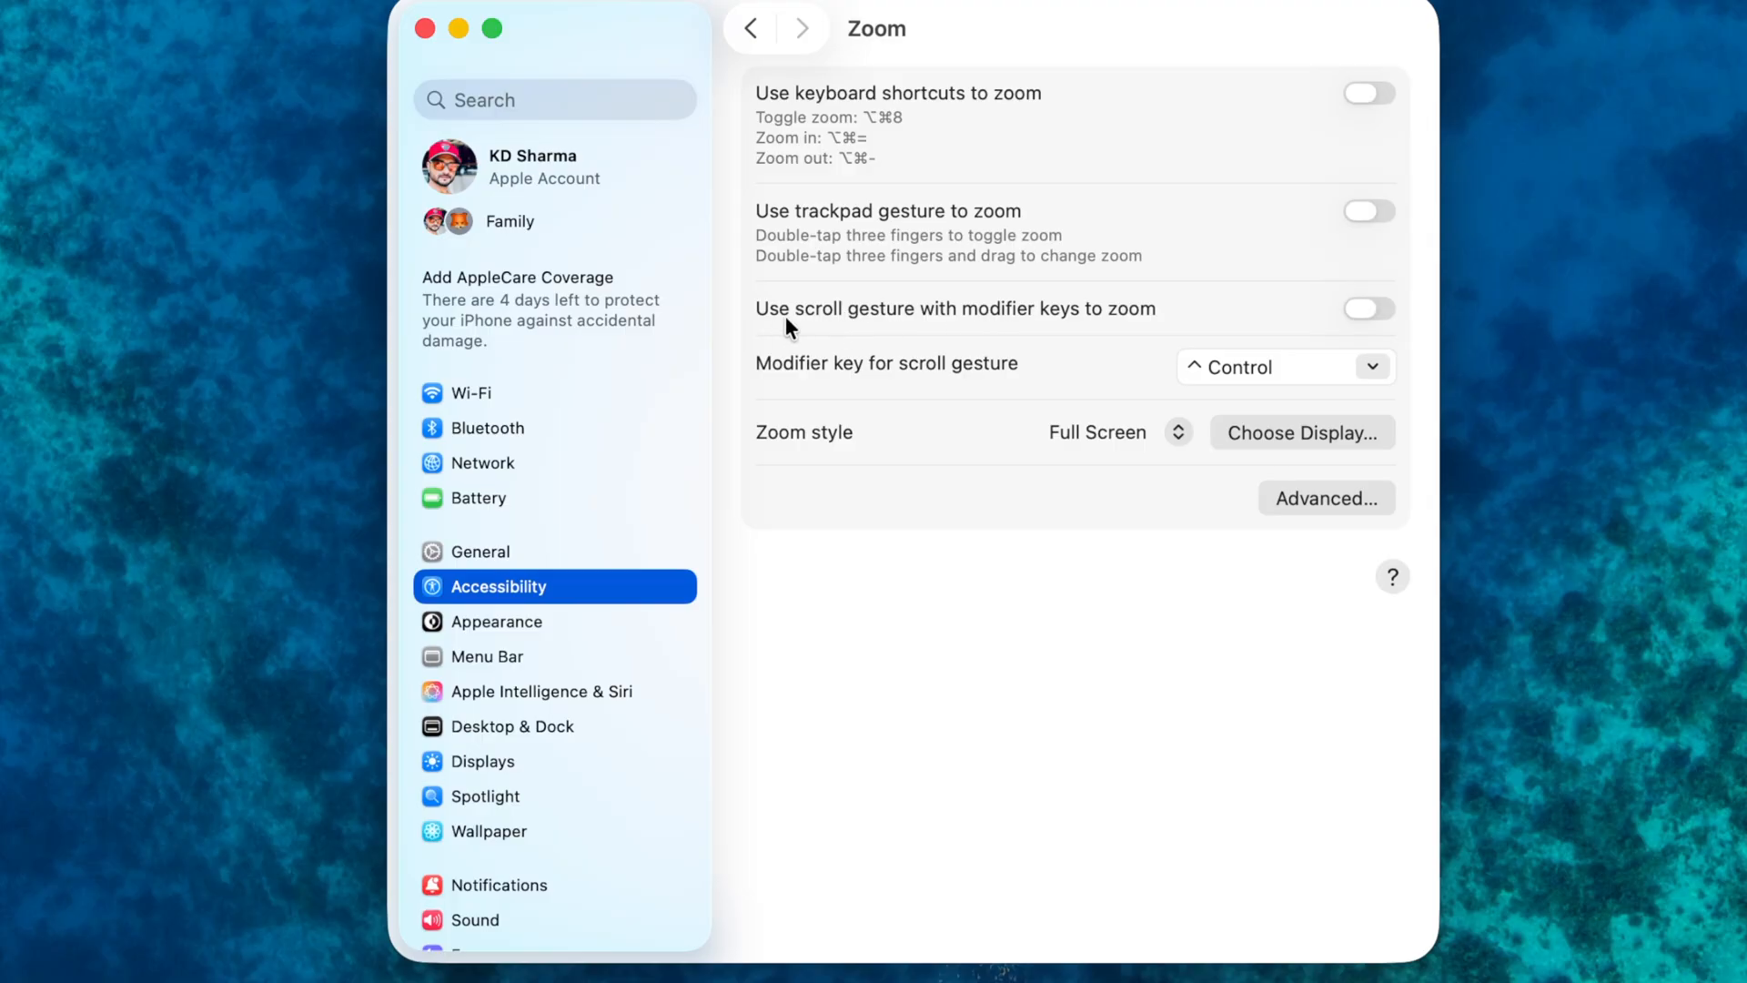
{"action": "mouse_move", "coordinate": [1053, 334]}
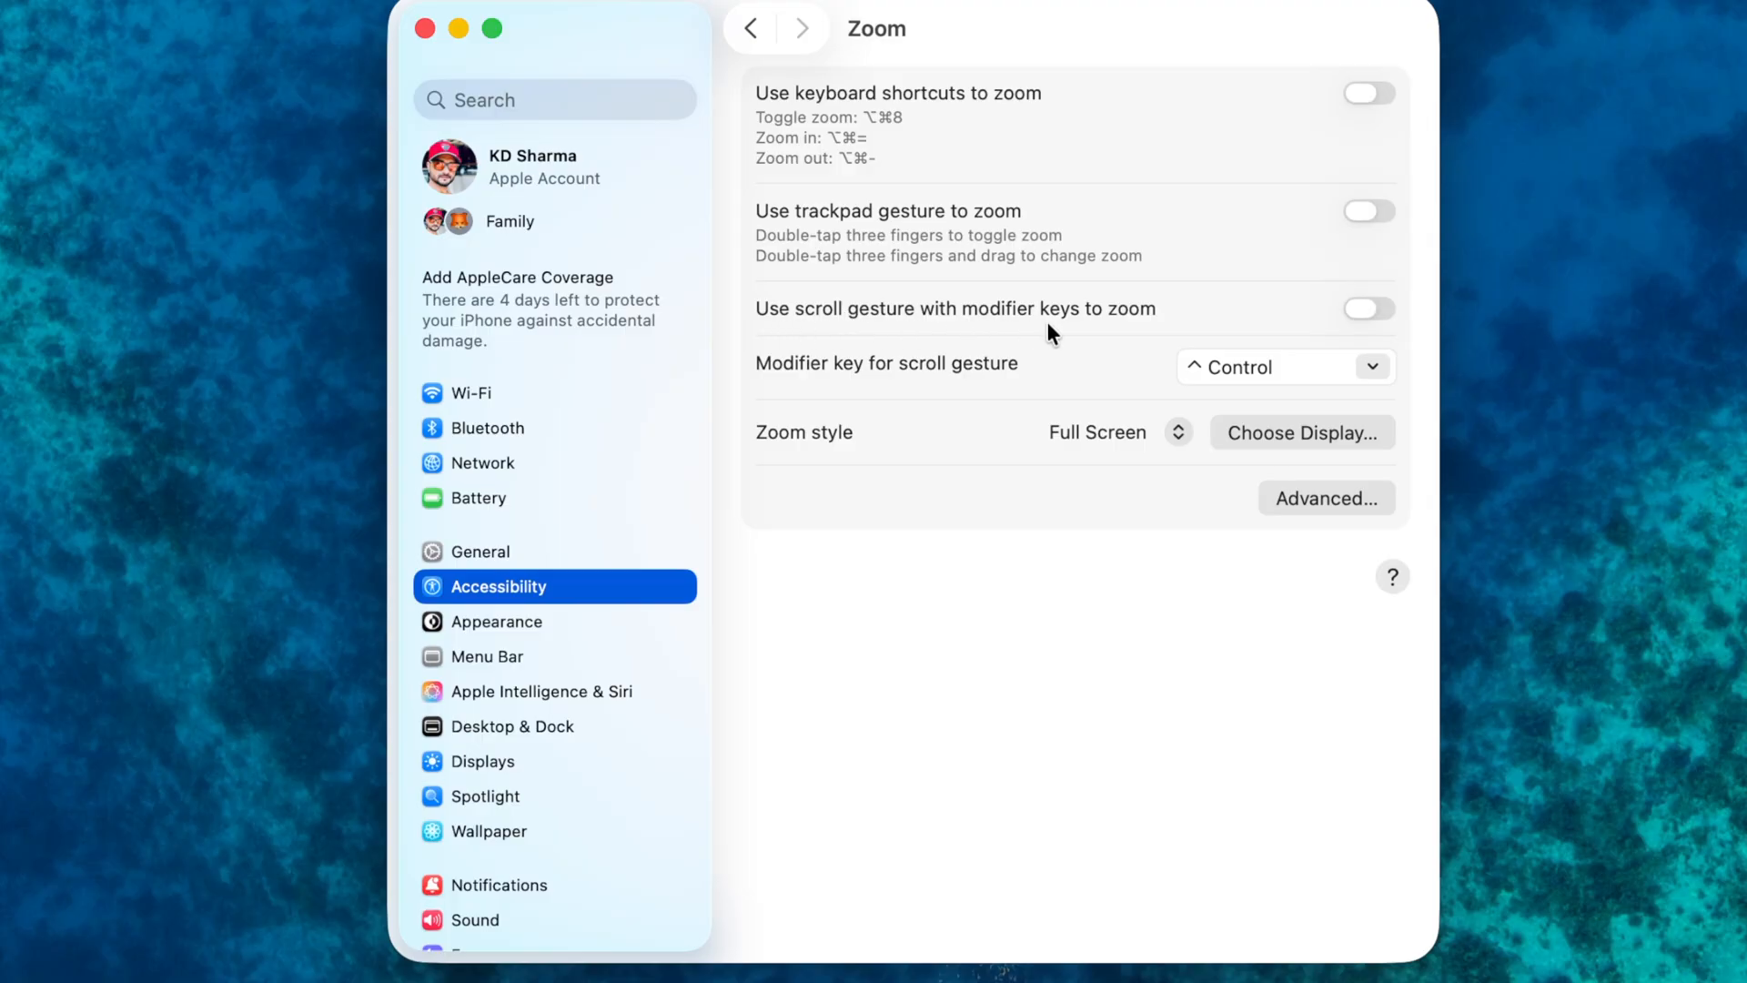
{"action": "left_click", "coordinate": [1369, 308]}
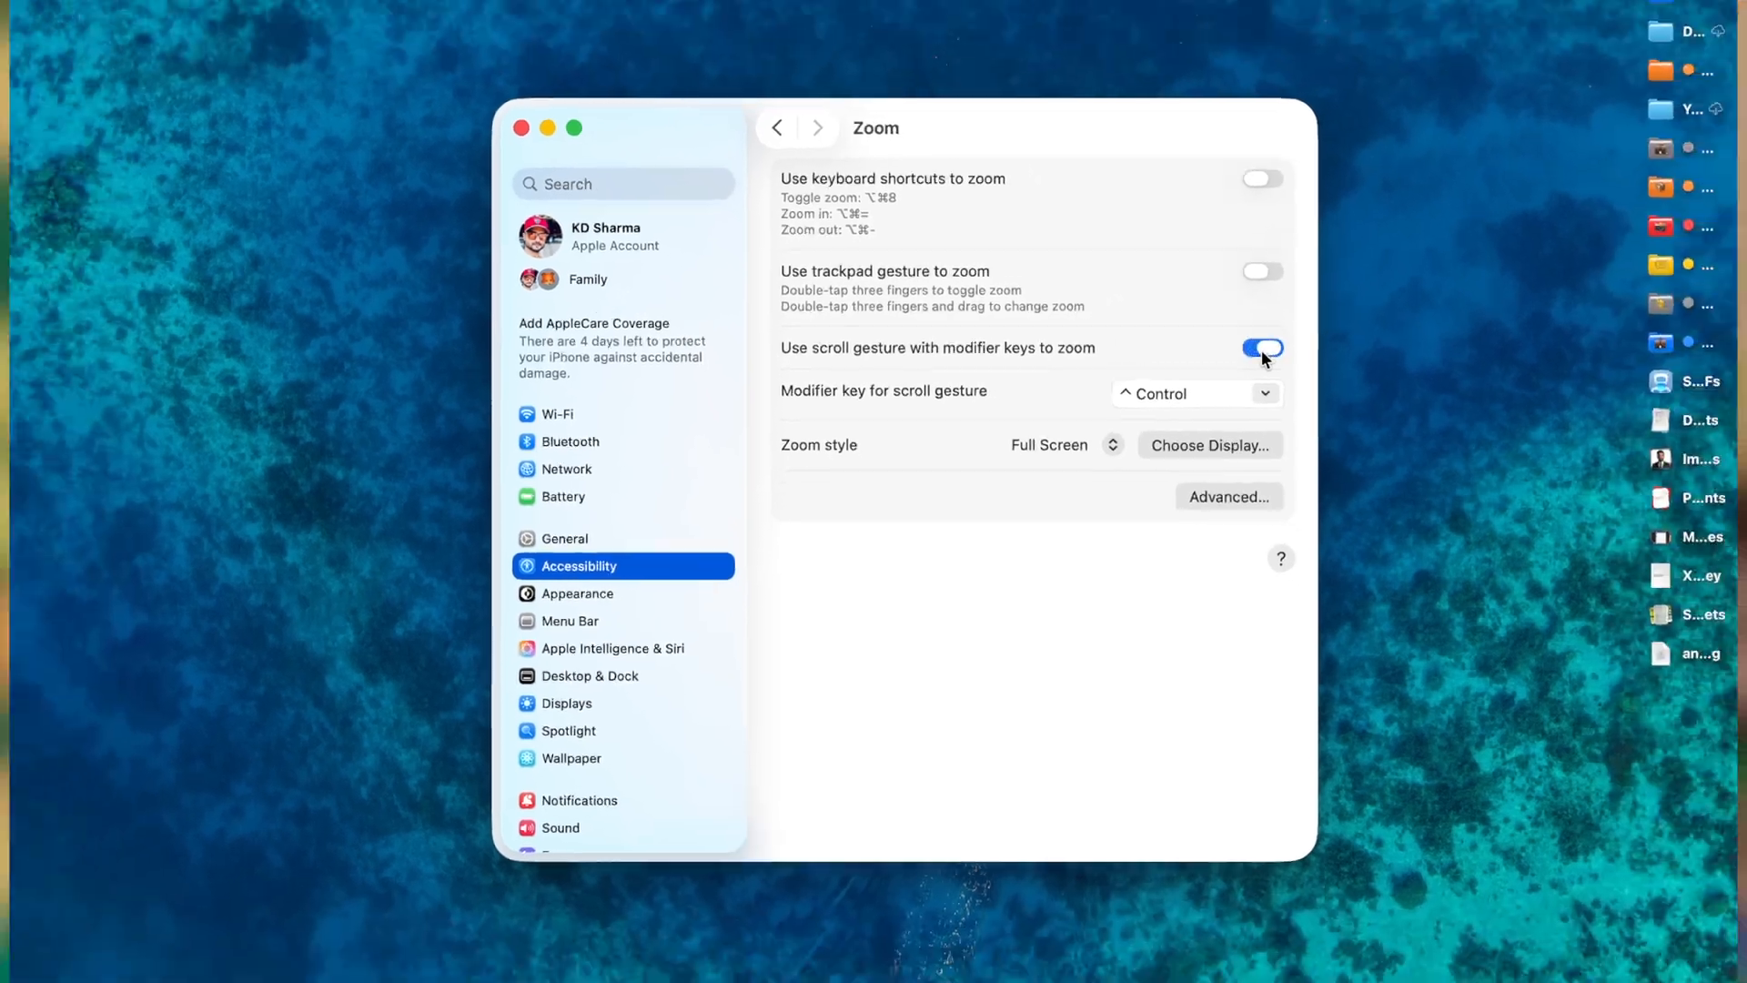